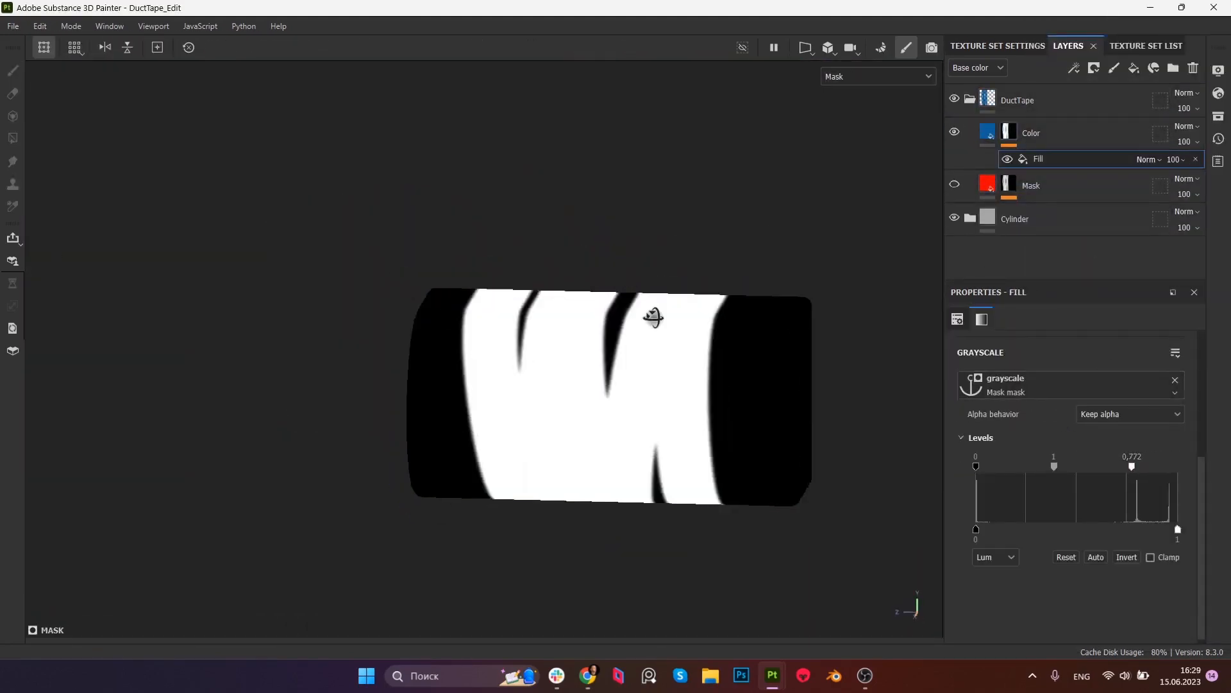
# - Add a Creases Soft fill effect to the Mask layer over the red tape bands
pyautogui.click(1031, 132)
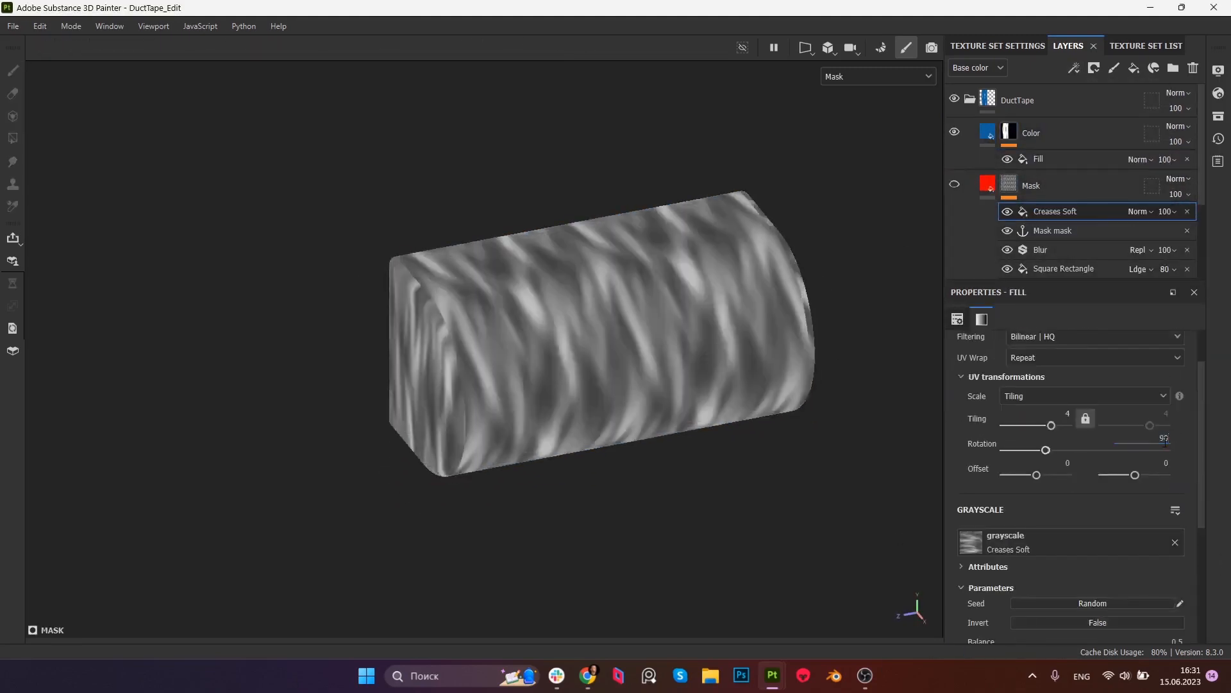
pyautogui.click(1073, 68)
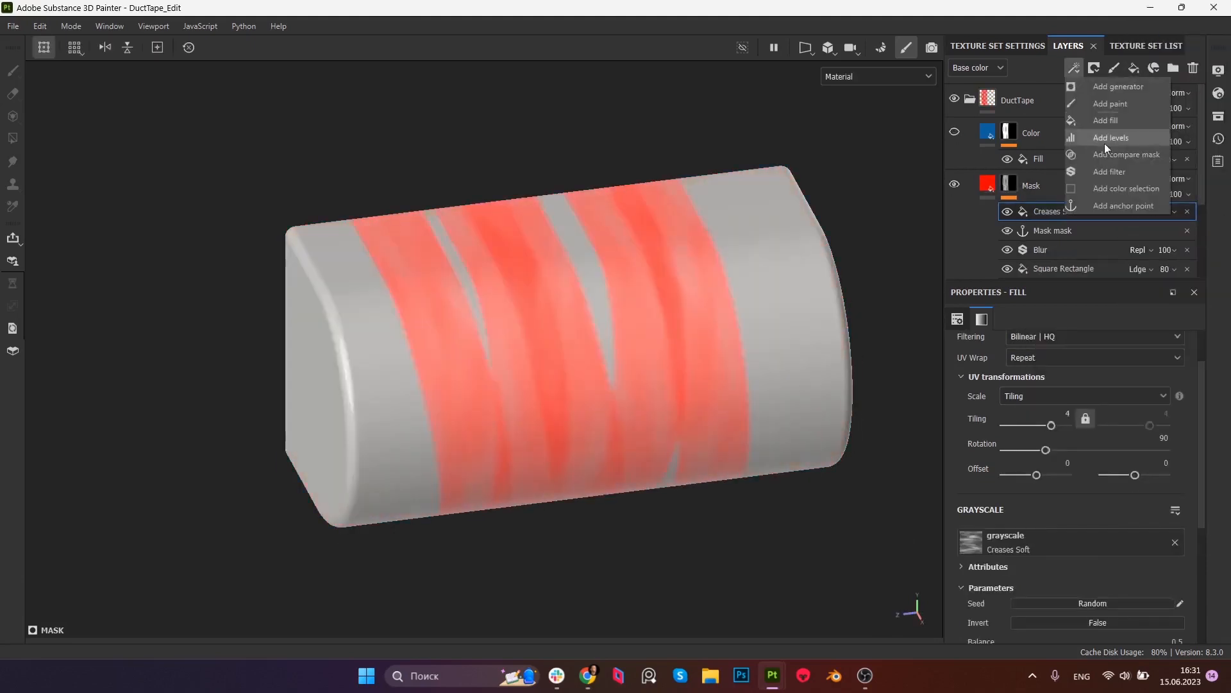
pyautogui.click(1122, 205)
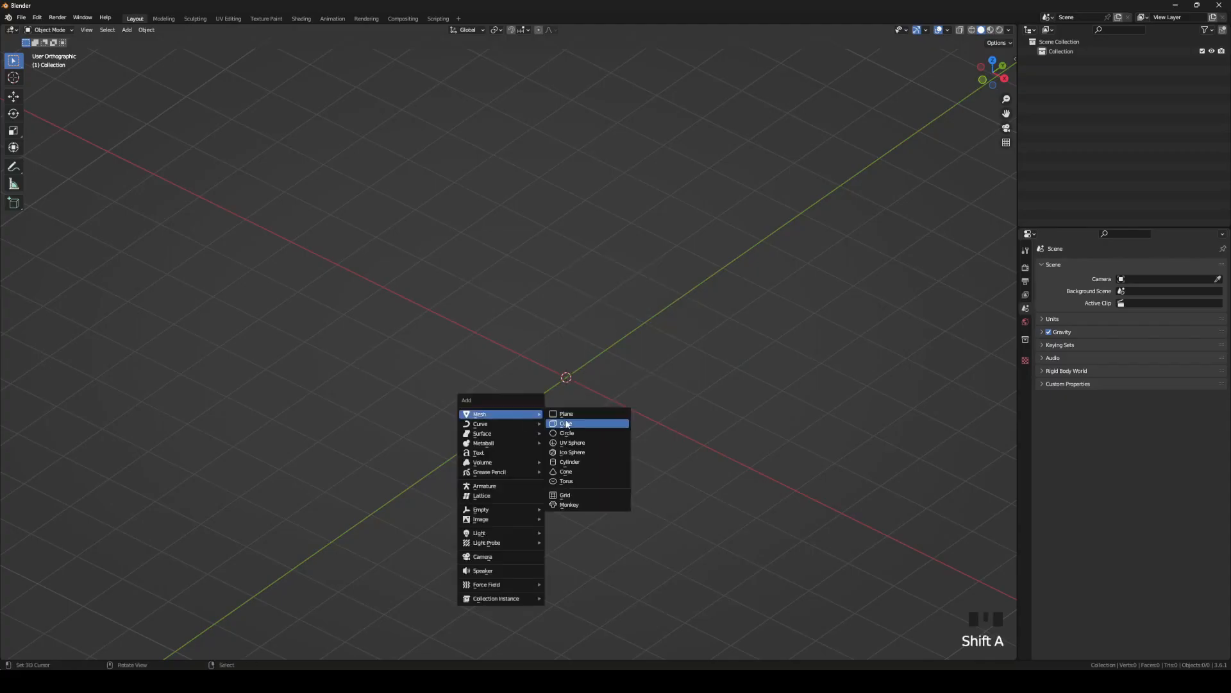
# - Add a cube and fill its cut corner into a stepped block shape
pyautogui.click(566, 423)
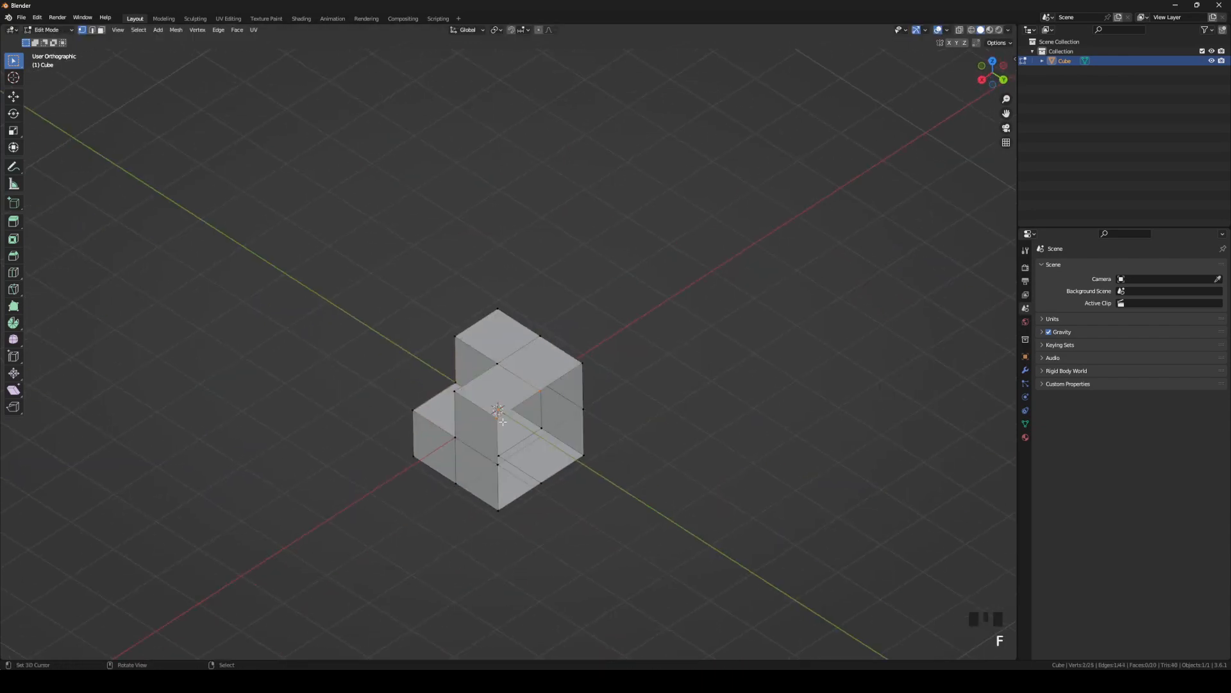
pyautogui.press('Tab')
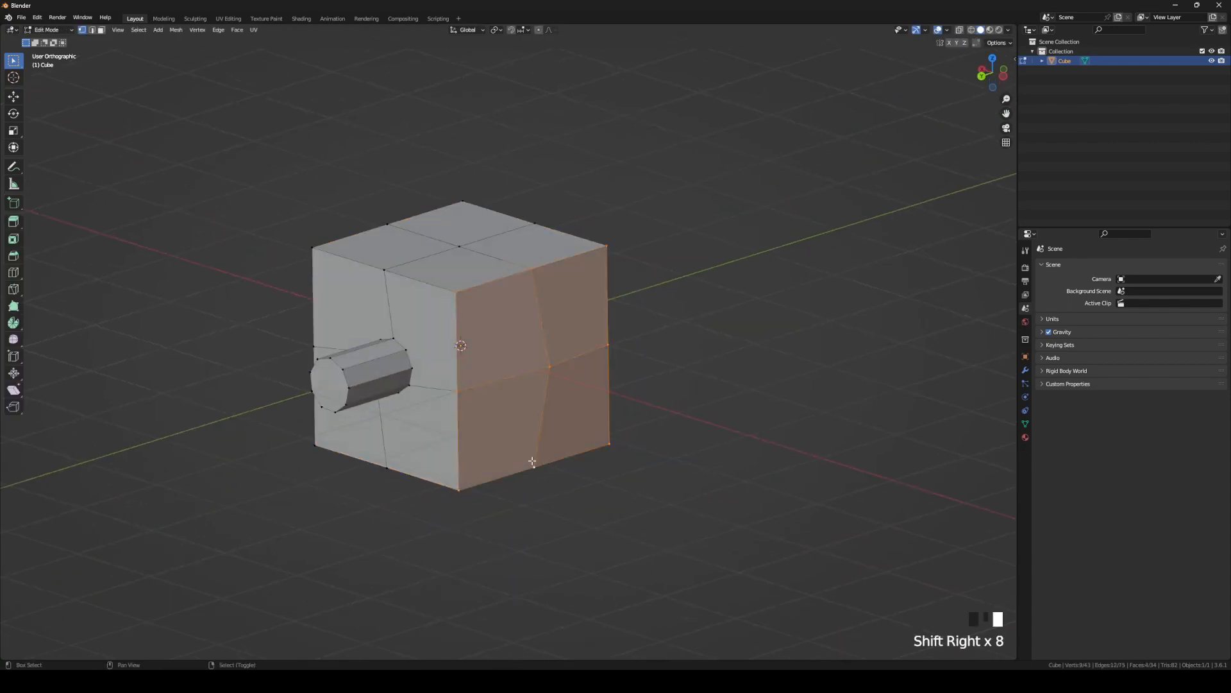
# - Extrude a cylinder stub and a sloped wedge from the cube's faces
pyautogui.press('Tab')
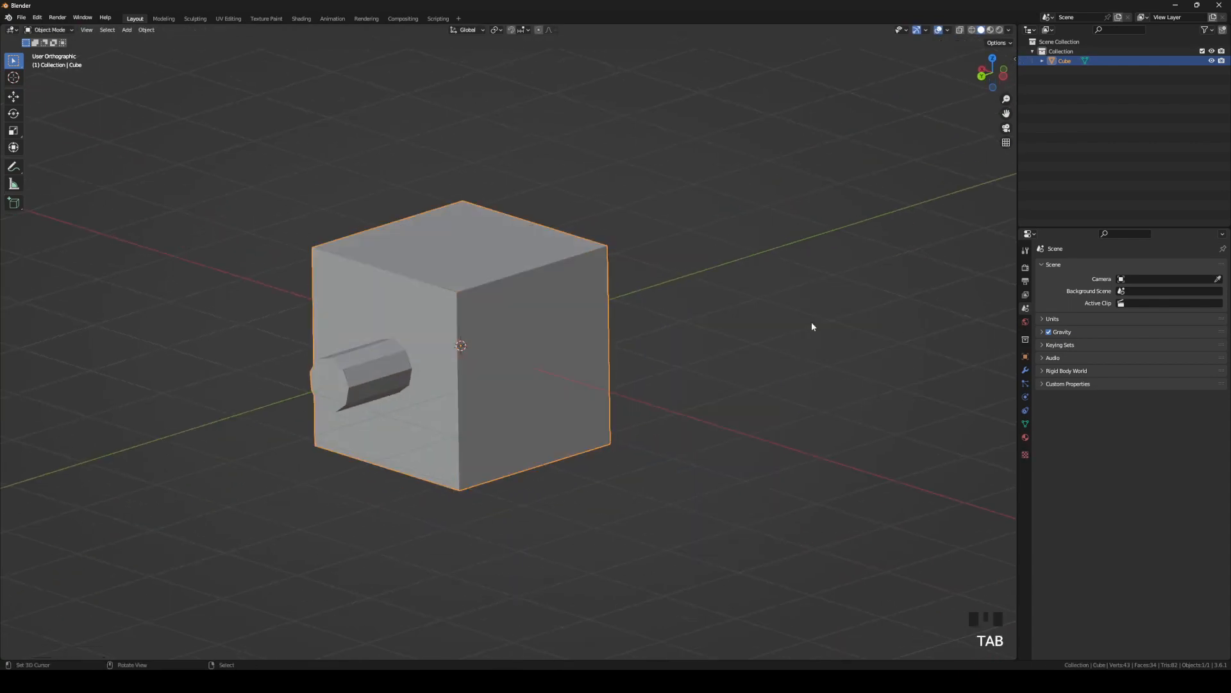
pyautogui.press('Tab')
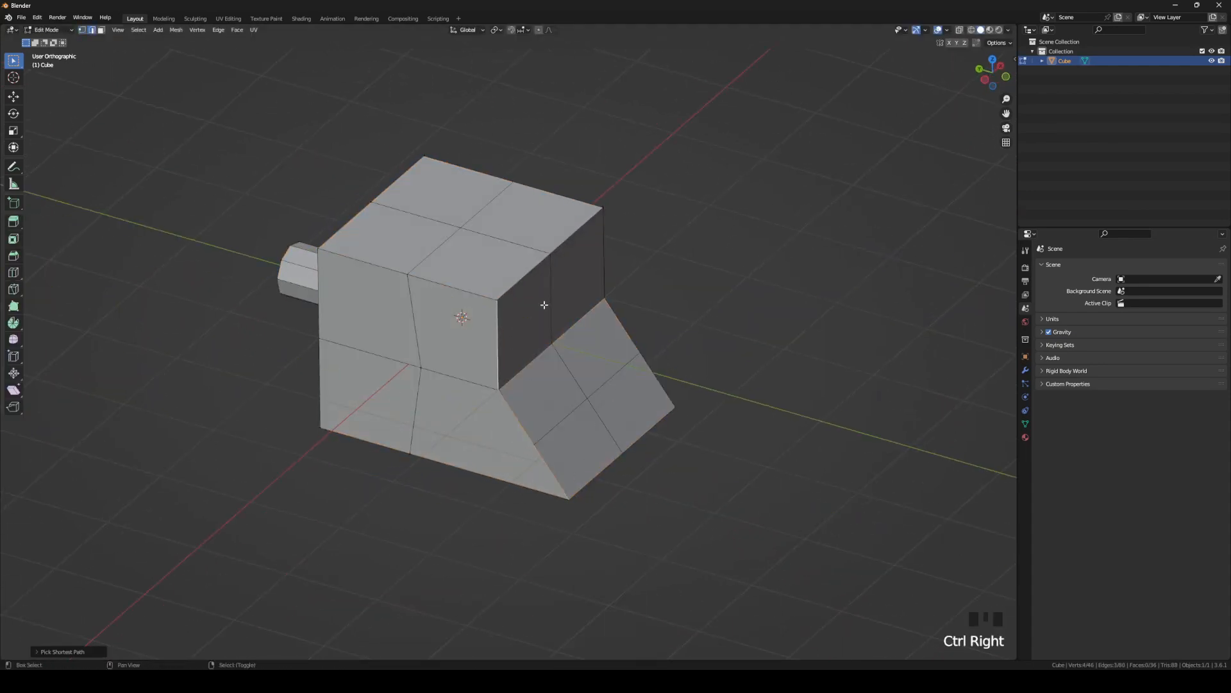
pyautogui.rightClick(544, 305)
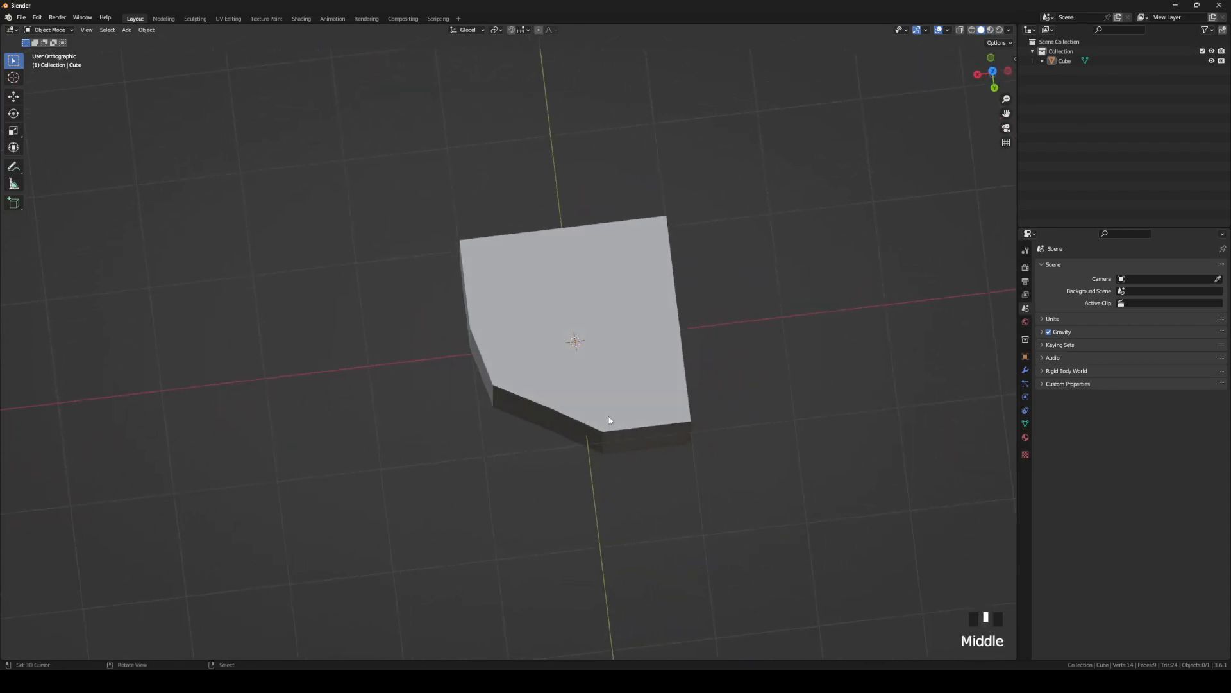
# - Bevel one vertical edge of the block into a smooth curve and select all geometry
pyautogui.press('Tab')
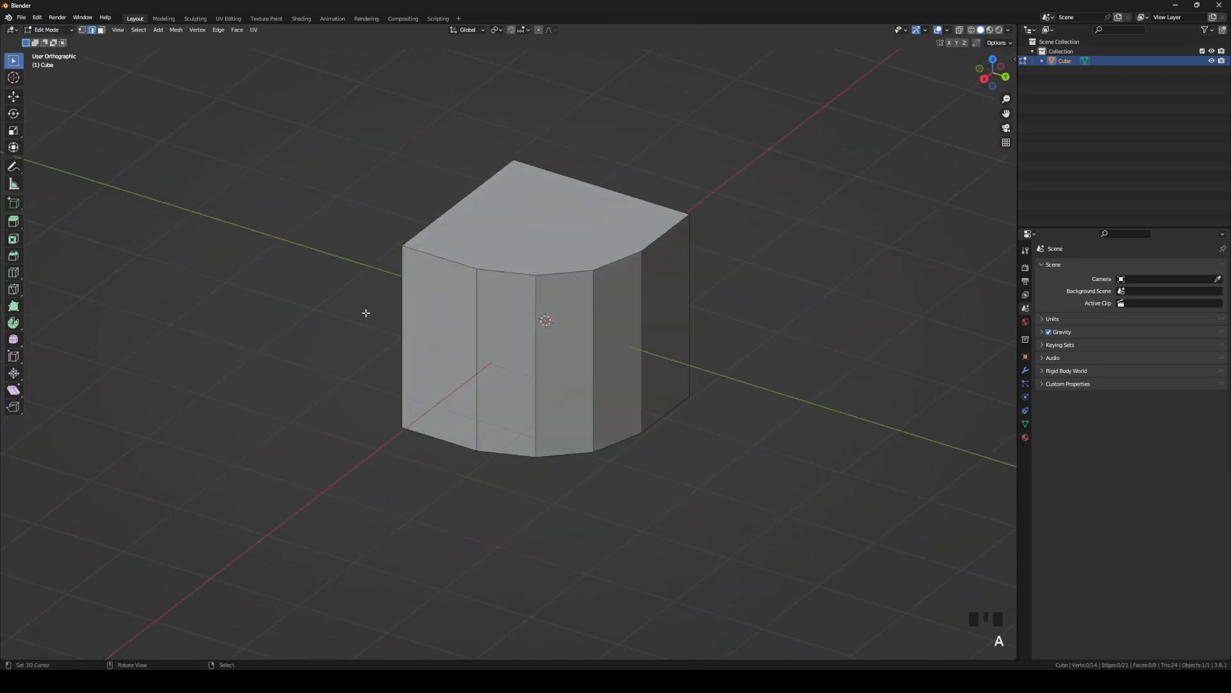
pyautogui.press('shift+a')
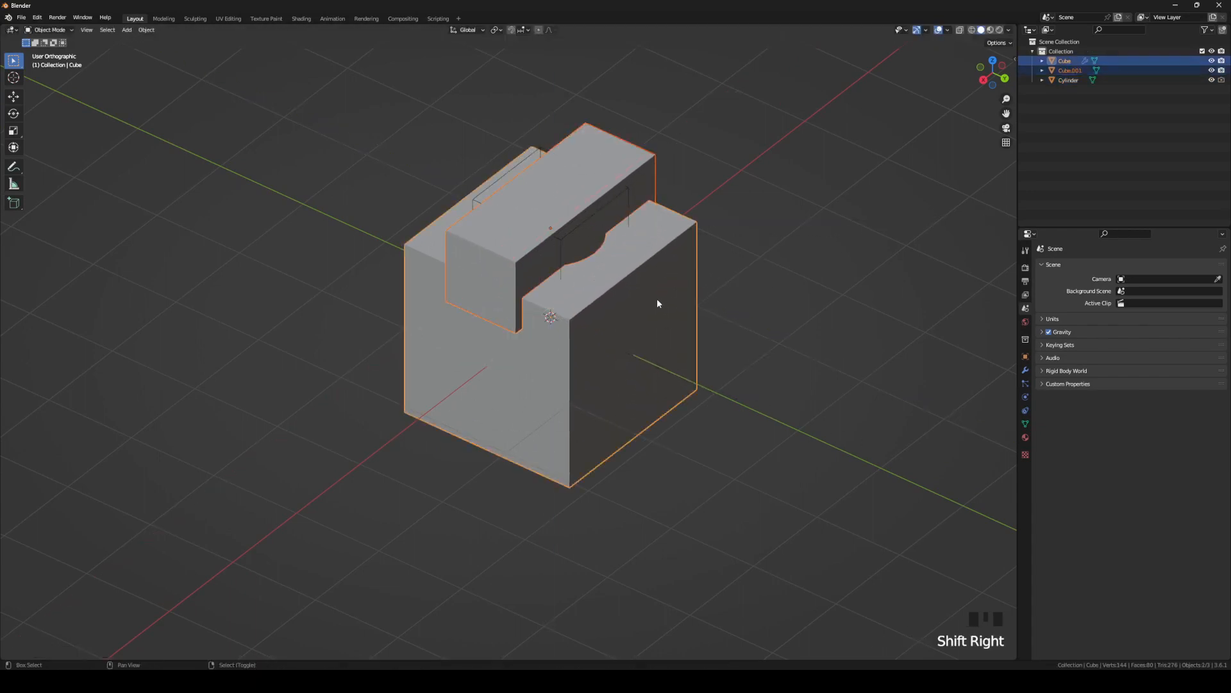
# - Carve a rectangular slot with a half-round notch into the cube using boolean cutters
pyautogui.moveTo(657, 304); pyautogui.dragTo(585, 360)
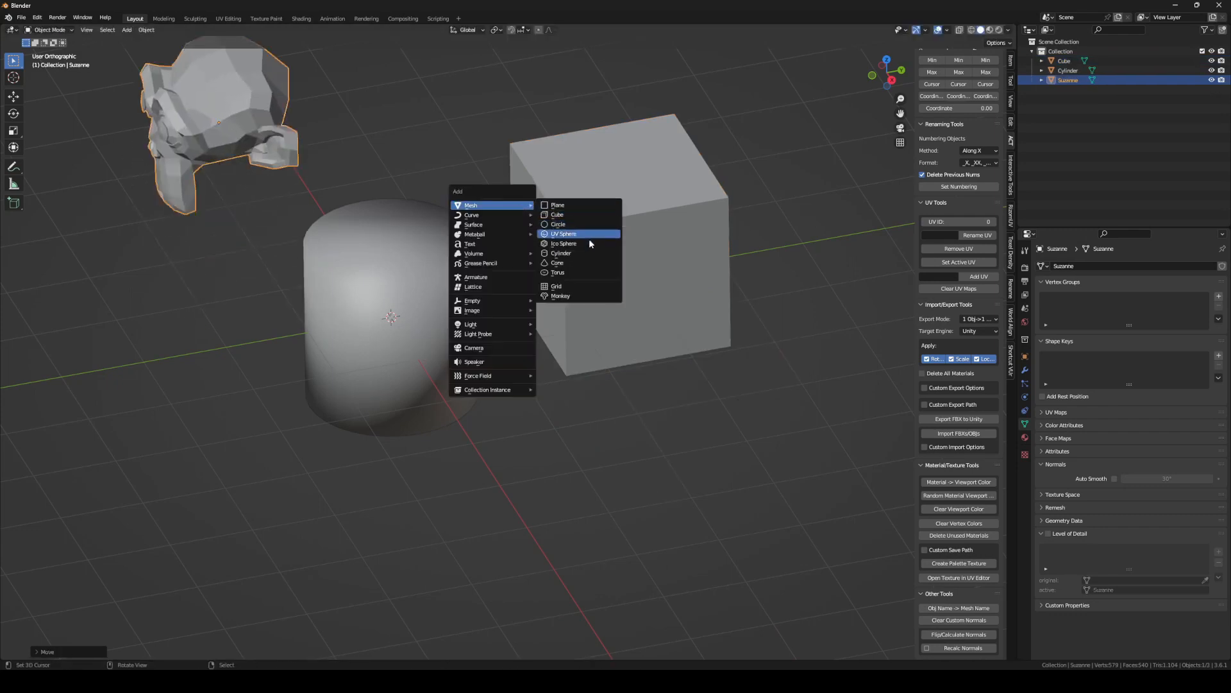
# - Add an Ico Sphere beside the monkey head, cylinder and cube
pyautogui.click(564, 243)
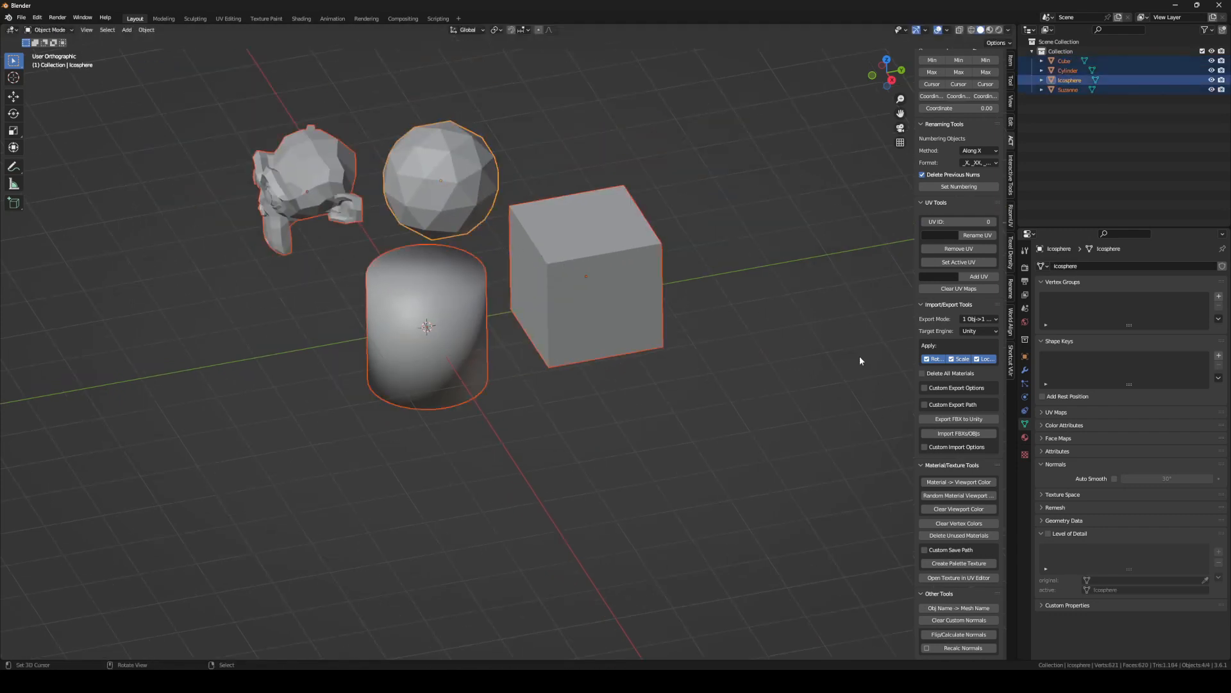
pyautogui.click(958, 619)
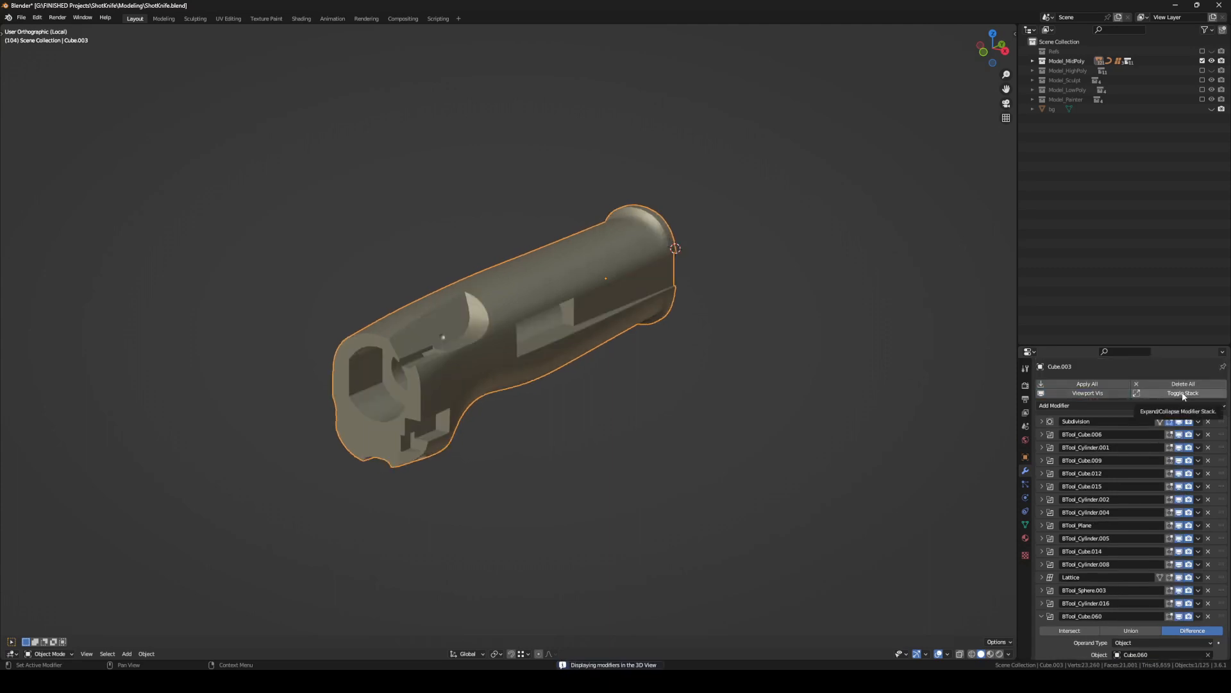
# - Collapse the whole boolean modifier stack on Cube.003 with Toggle Stack
pyautogui.click(1087, 383)
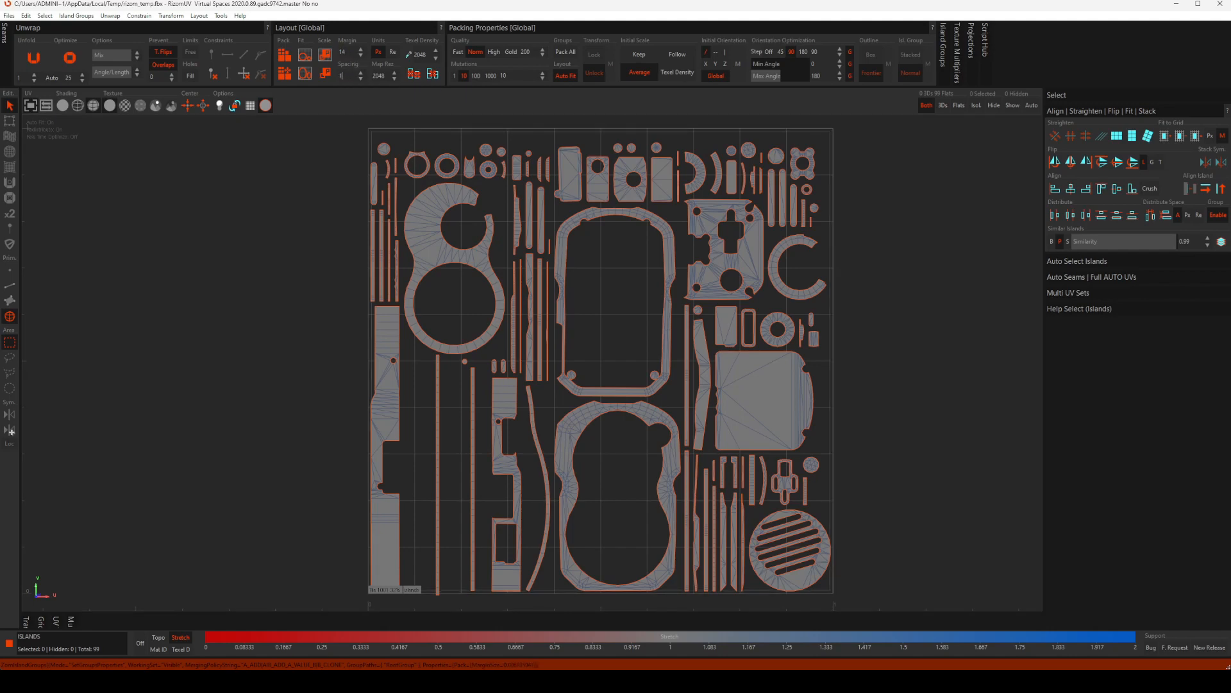
# - Pack all UV islands of the model into the 0–1 tile
pyautogui.click(565, 51)
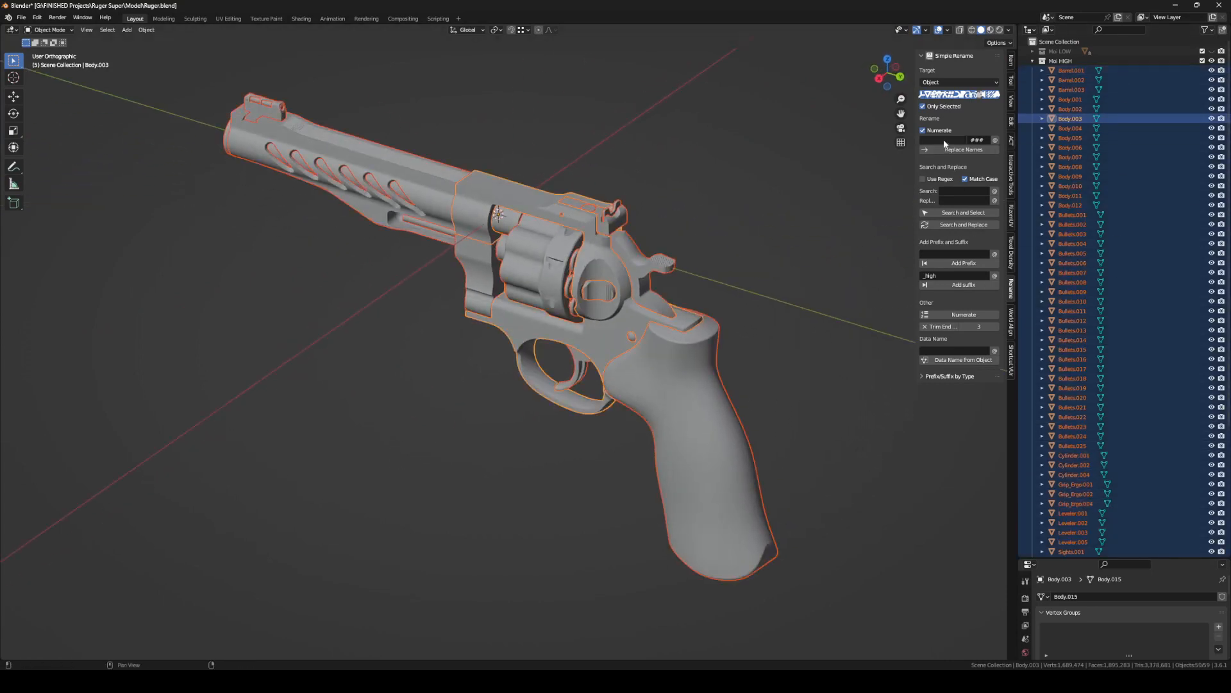
# - Rename all revolver parts to Ruger with numbering, then append the _low suffix
pyautogui.write('Ruger')
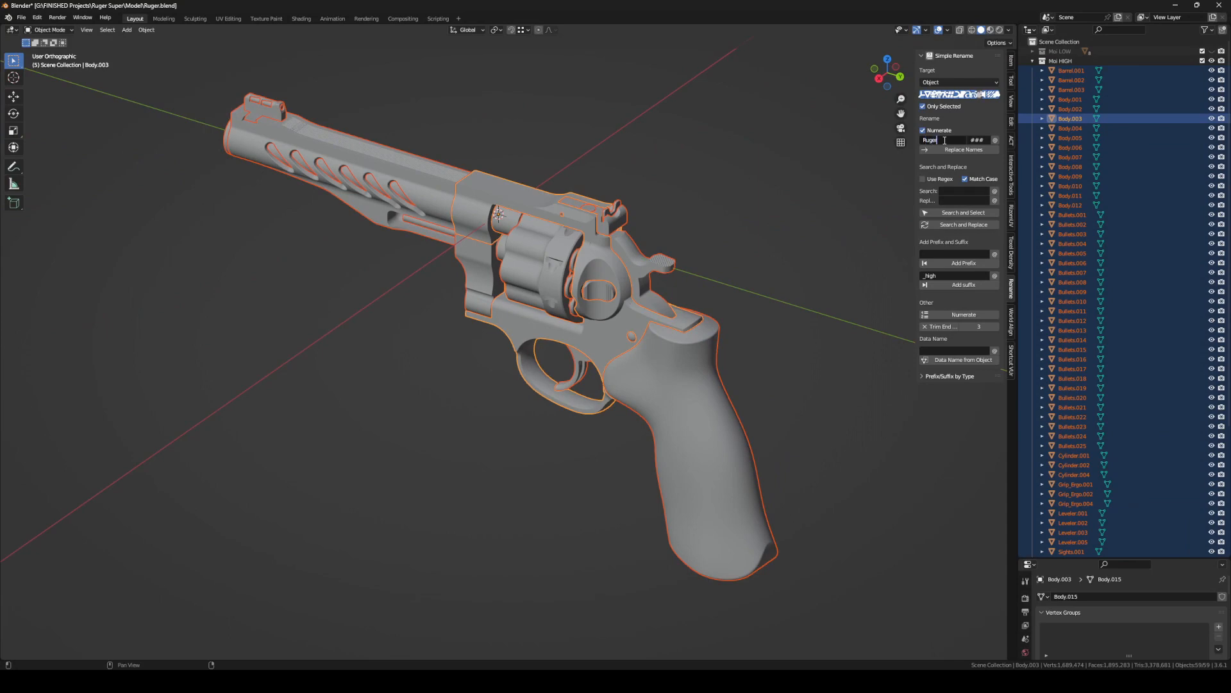
pyautogui.press('Return')
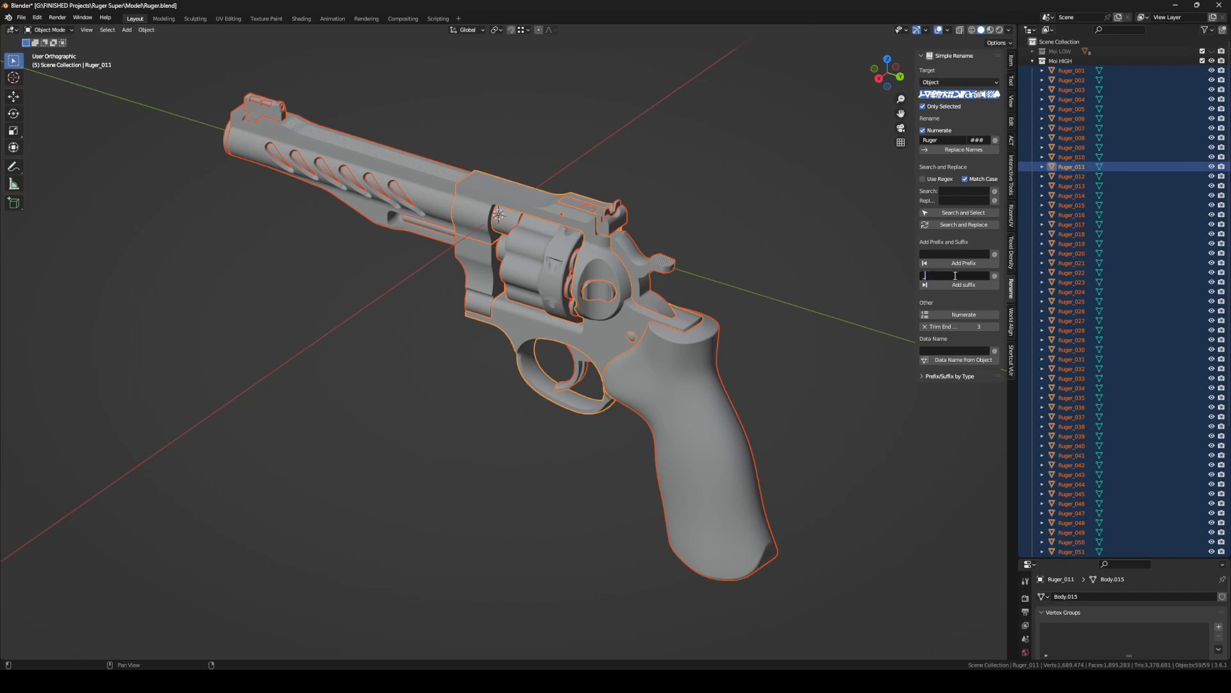
pyautogui.write('_low')
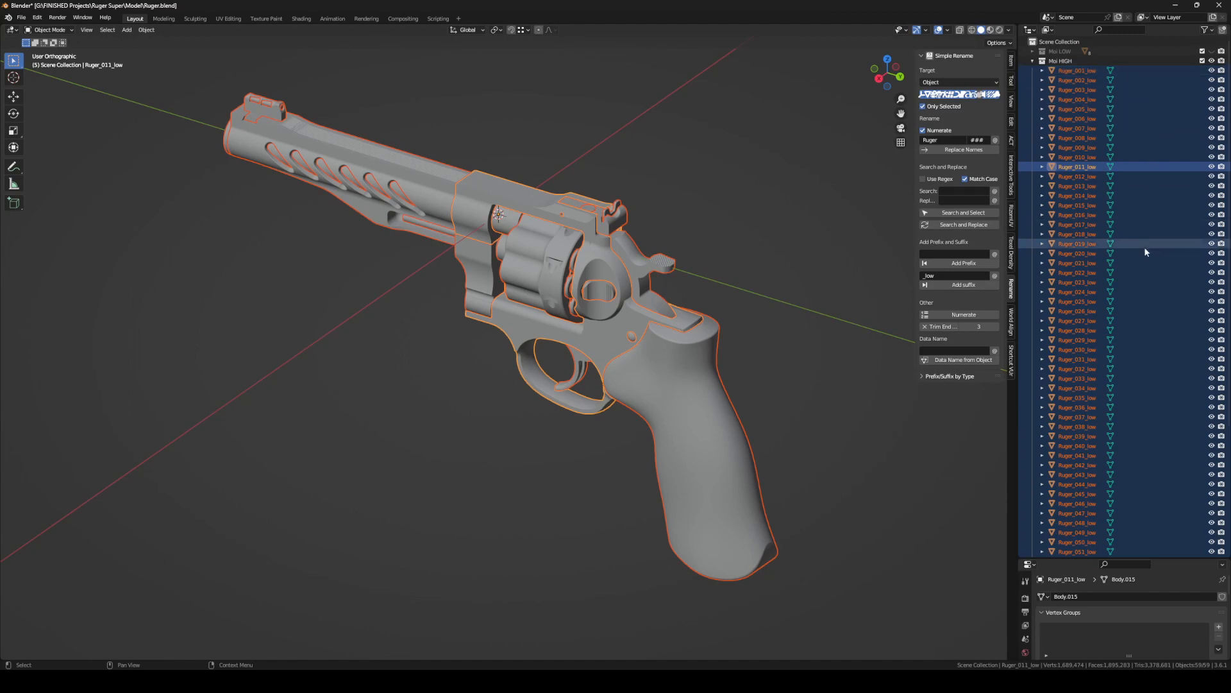
pyautogui.scroll(-3)
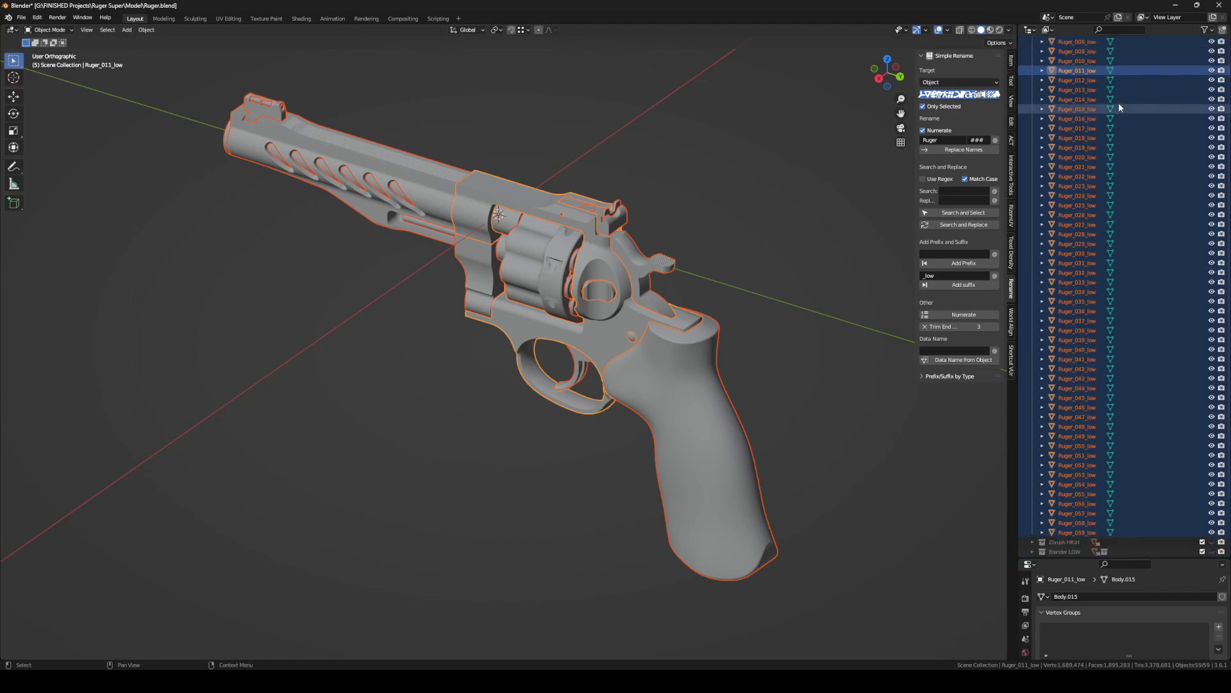